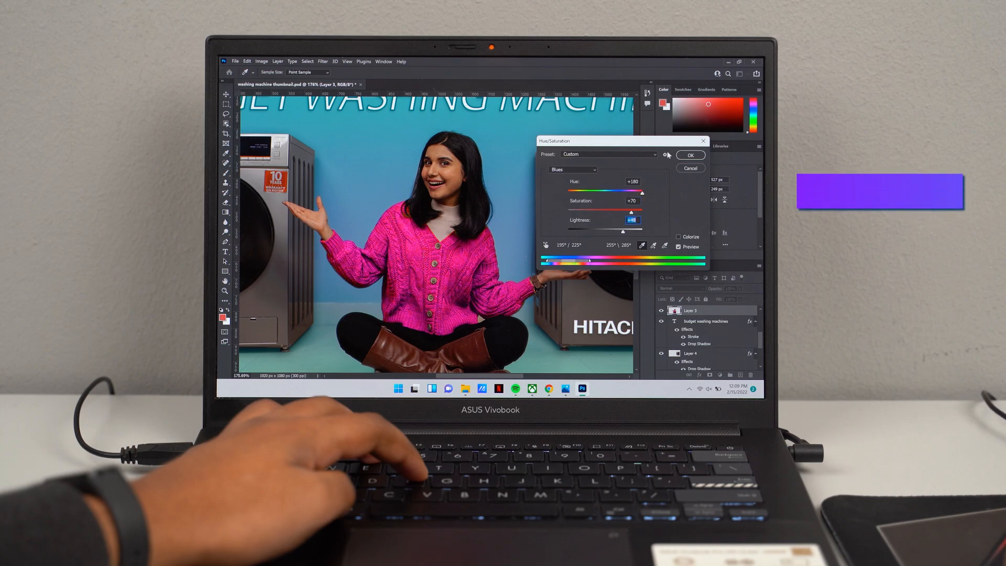
Set Blues to Hue +180 and Saturation +70, then edit Lightness in Hue/Saturation.
{"action": "left_click", "coordinate": [690, 155]}
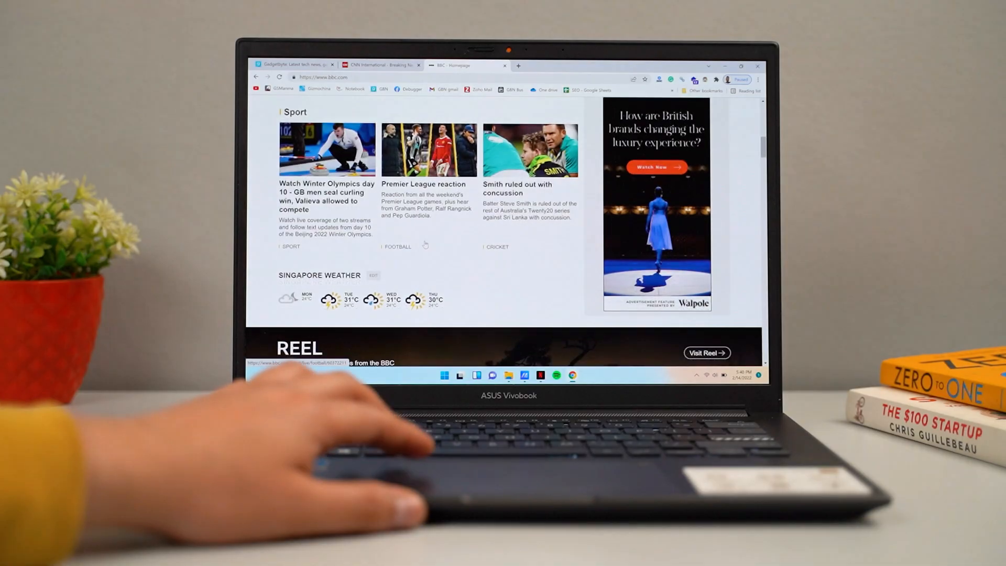
{"action": "scroll", "scroll_direction": "up", "scroll_amount": 3}
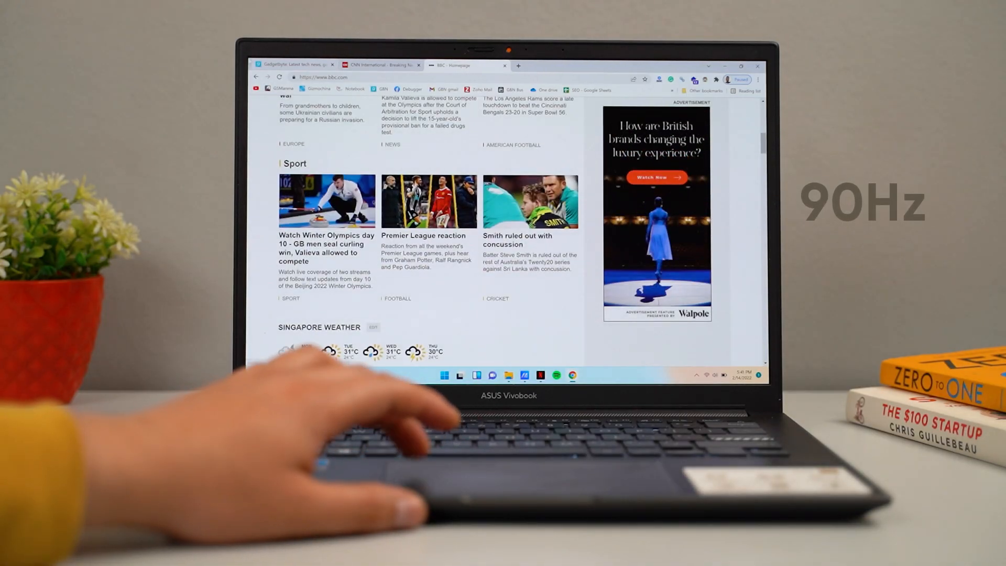
{"action": "left_click", "coordinate": [292, 65]}
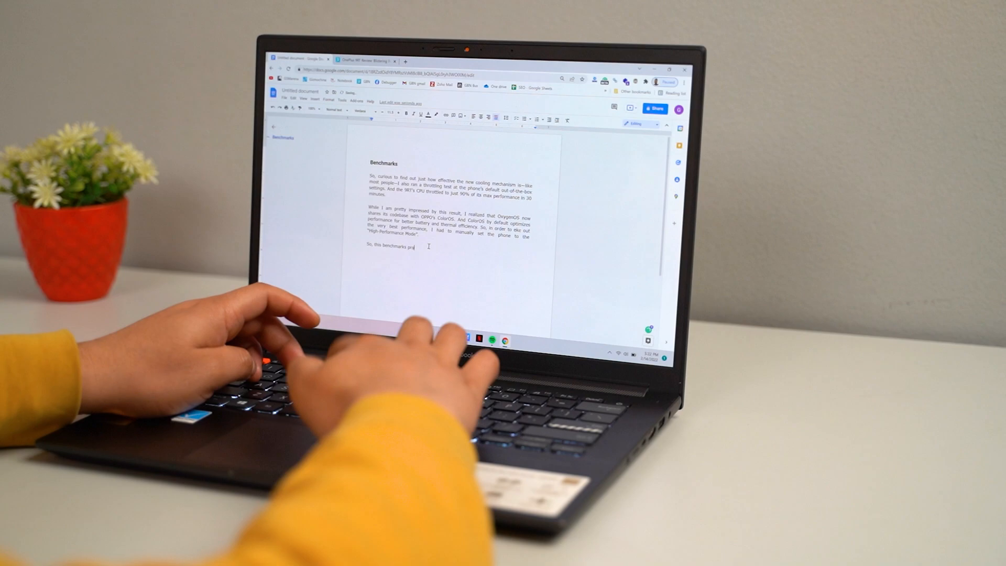
Append 'proves that' to the last Benchmarks line in the Google Doc.
{"action": "type", "text": "proves that"}
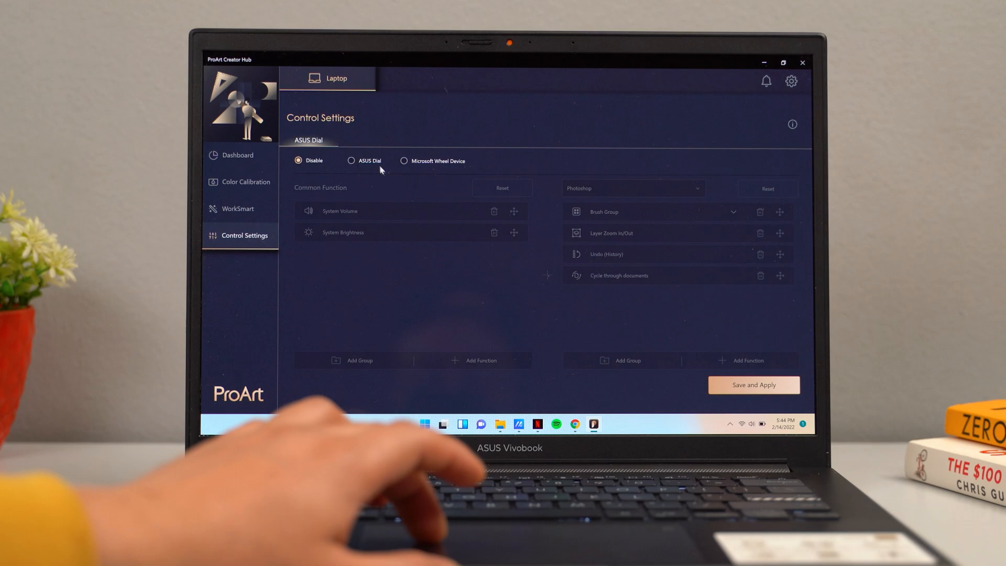
Select ASUS Dial instead of Disable under Control Settings > ASUS Dial.
{"action": "left_click", "coordinate": [351, 158]}
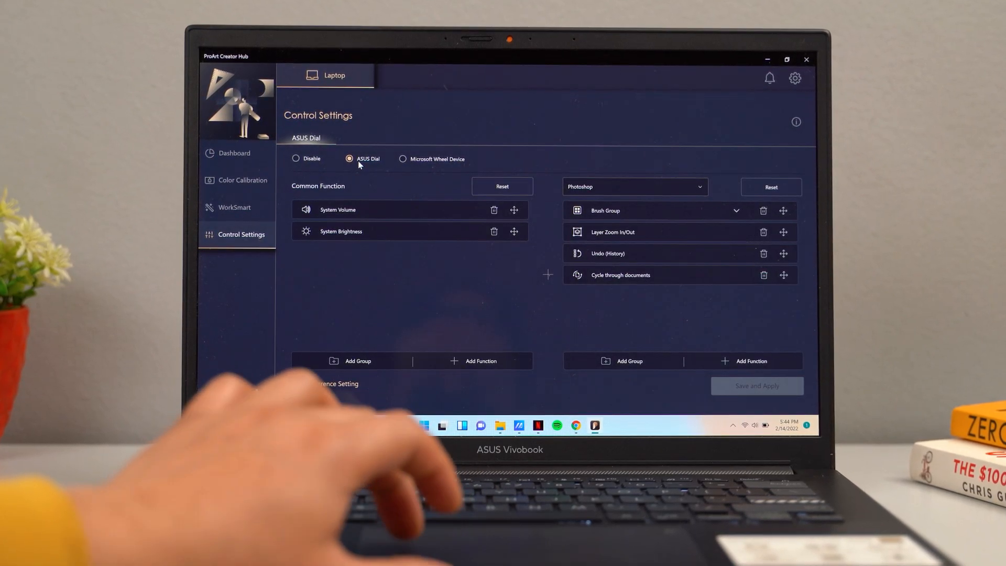
{"action": "left_click", "coordinate": [634, 186]}
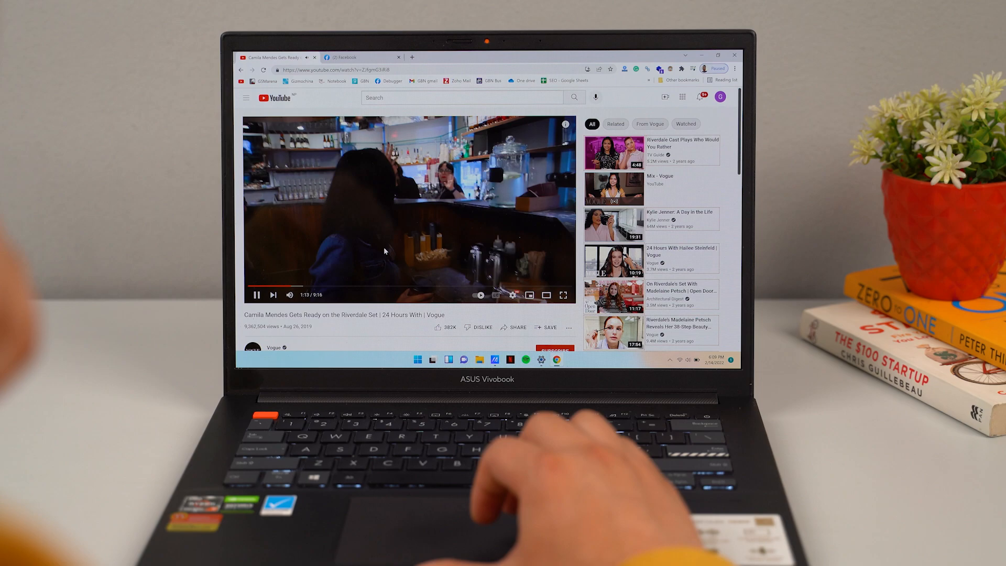
Pick Standard under the Dashboard's Fan Profile, then return to Chrome's Facebook tab.
{"action": "left_click", "coordinate": [349, 57]}
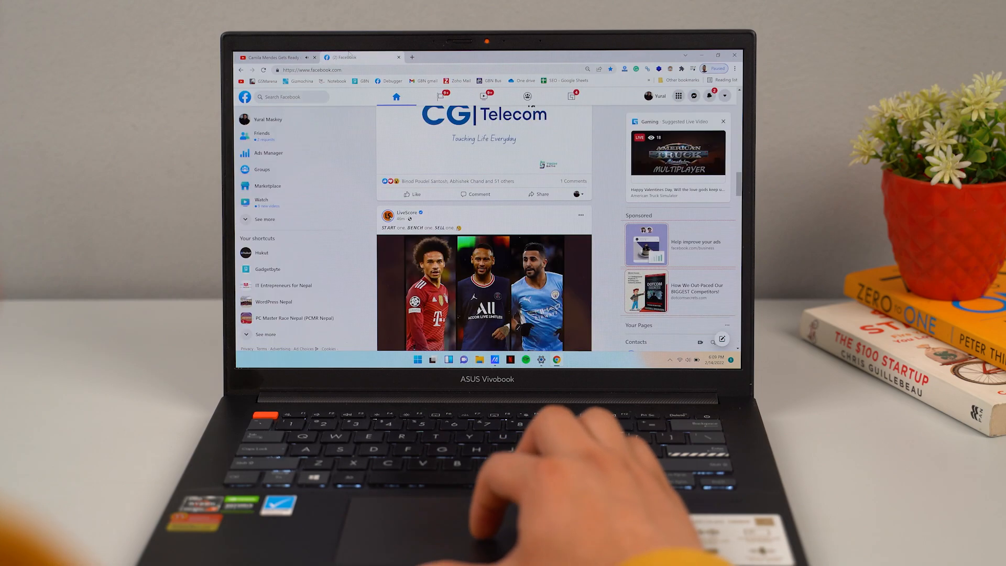
{"action": "scroll", "scroll_direction": "down", "scroll_amount": 3}
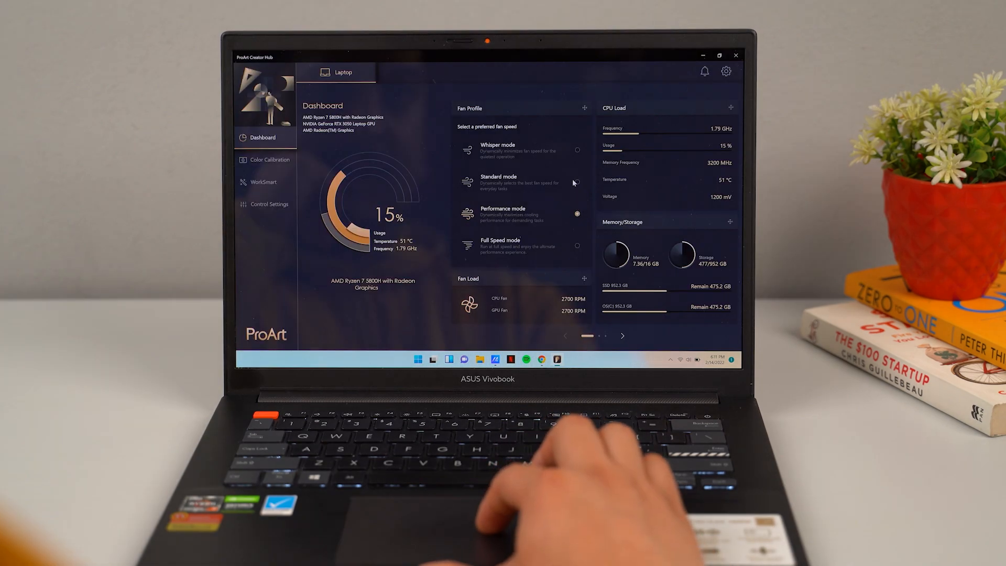
{"action": "left_click", "coordinate": [577, 183]}
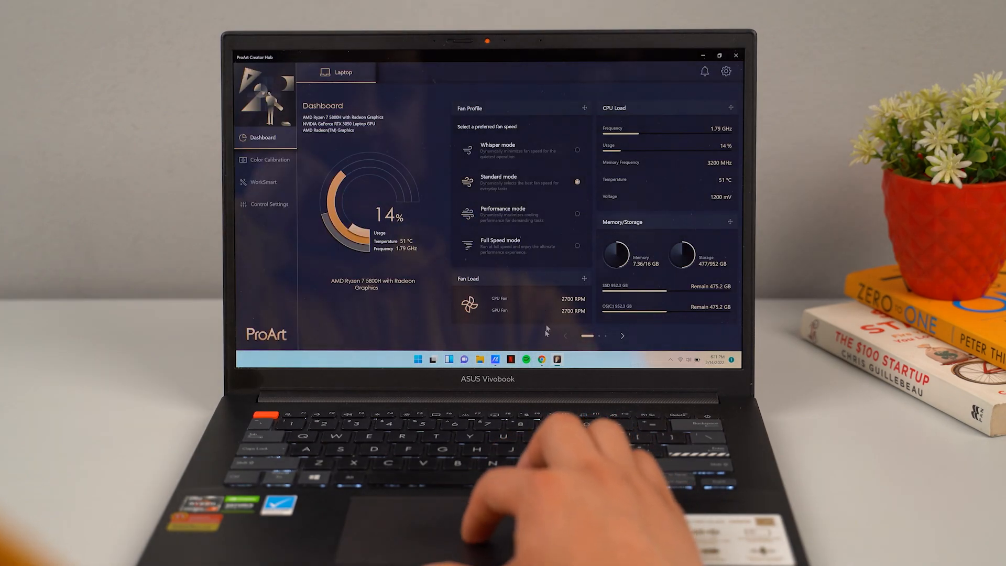
{"action": "left_click", "coordinate": [540, 360]}
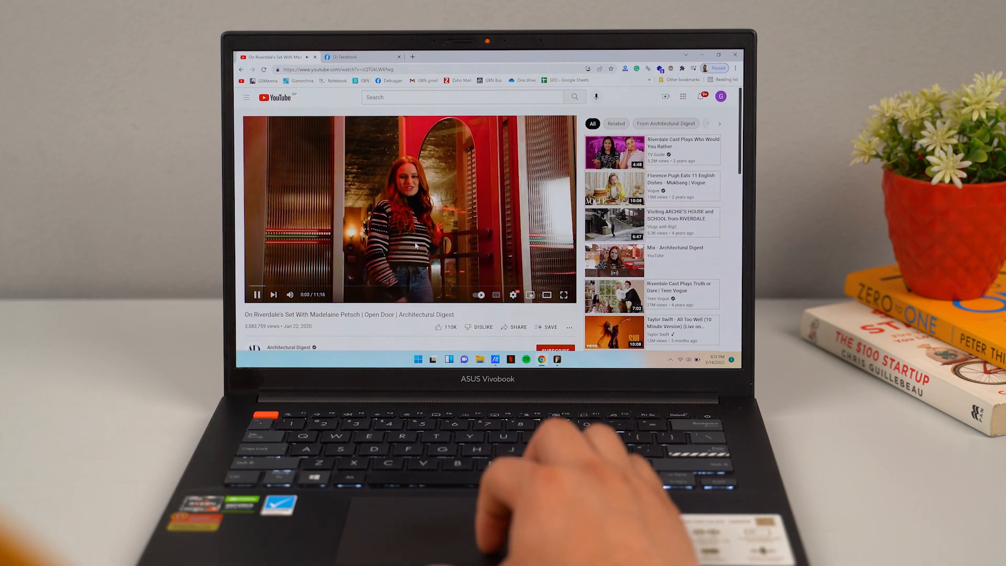
{"action": "left_click", "coordinate": [359, 57]}
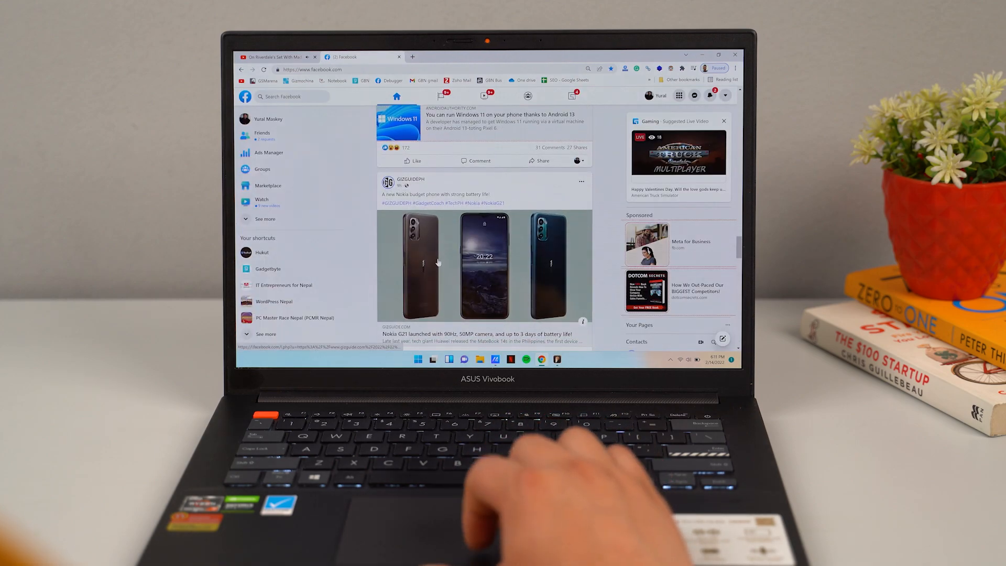